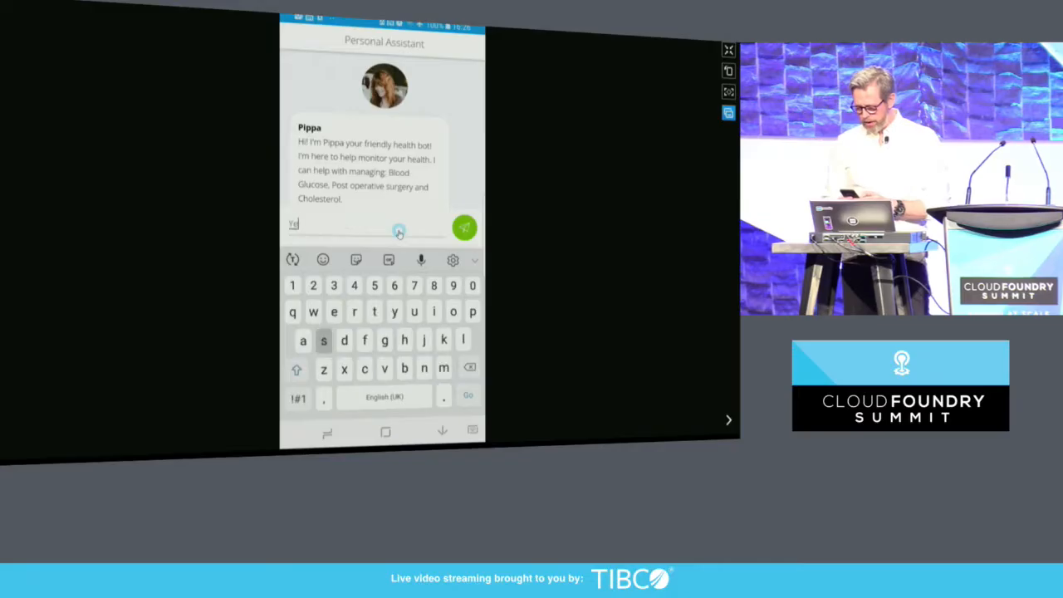
Send the inspect request to Pippa and start taking a photo to upload
click(465, 228)
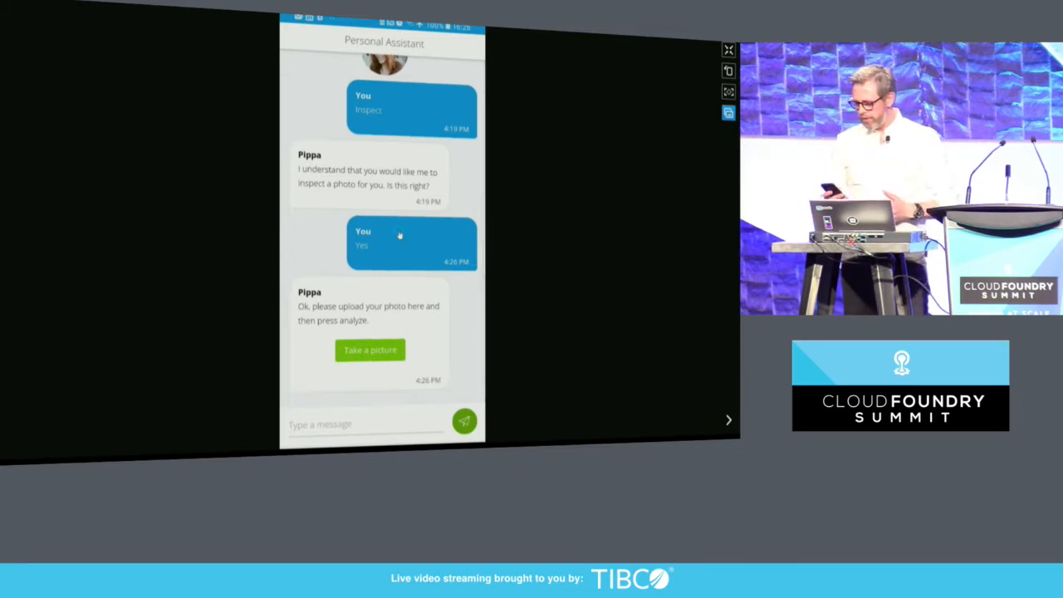
click(369, 349)
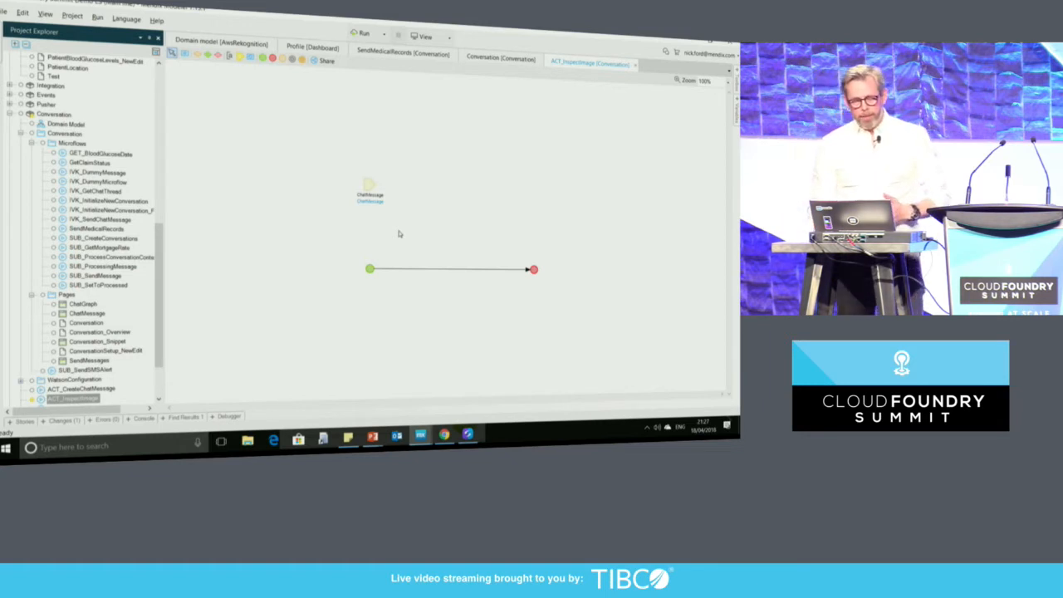
Review the SendMedicalRecords microflow beside ACT_InspectImage, then show the App Store
click(220, 44)
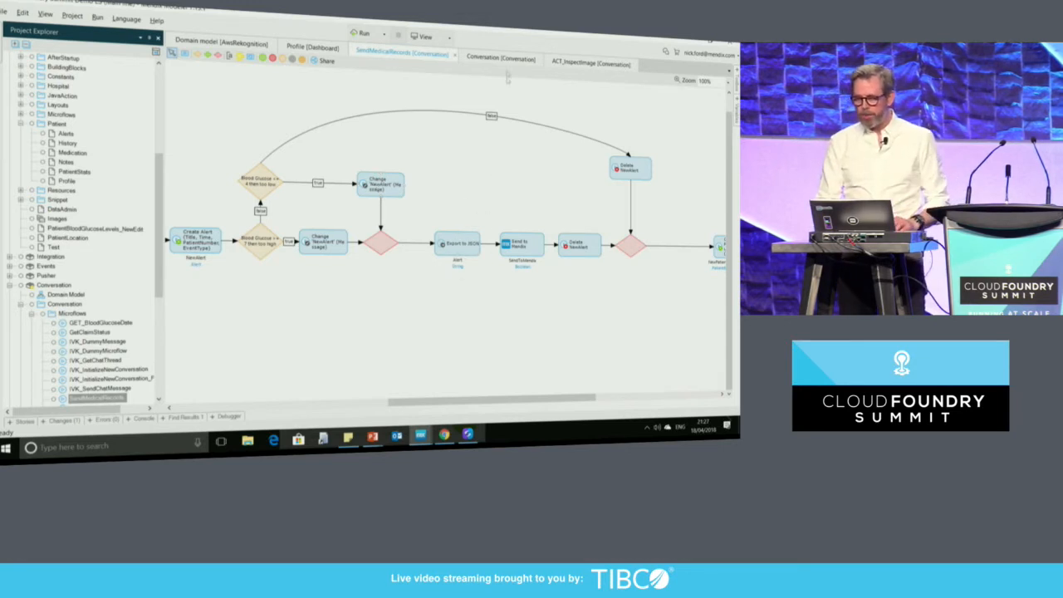
click(500, 58)
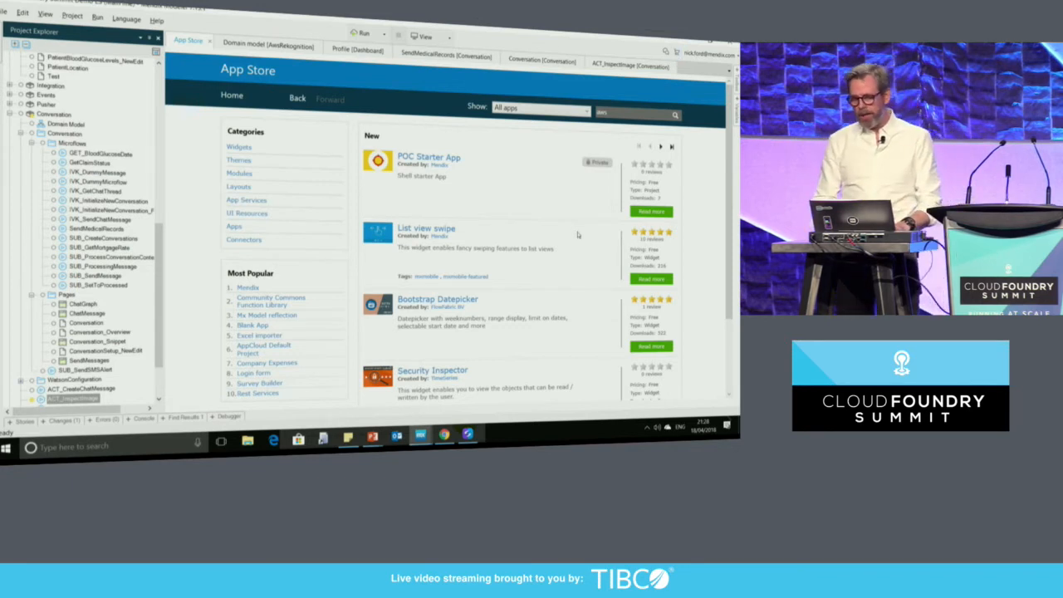
Find the AWS Image Rekognition module by searching 'aws' and download it
click(677, 113)
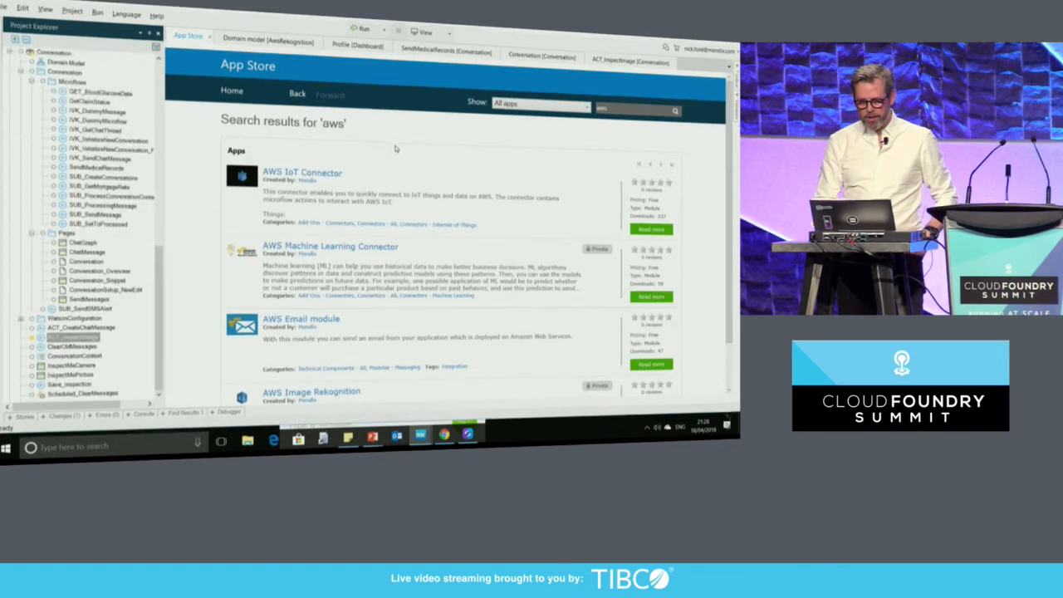
click(313, 392)
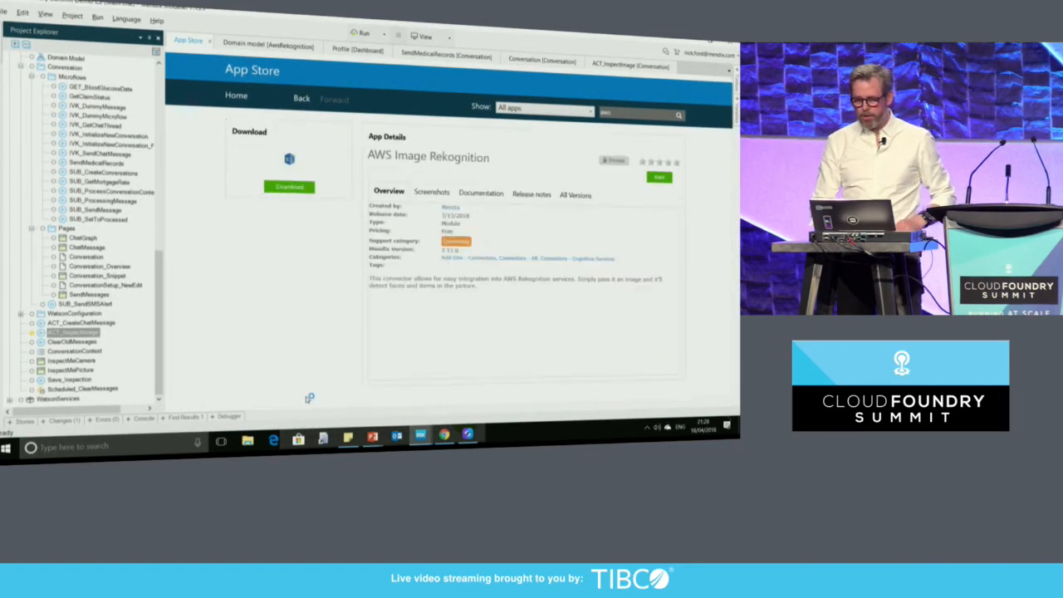
click(289, 186)
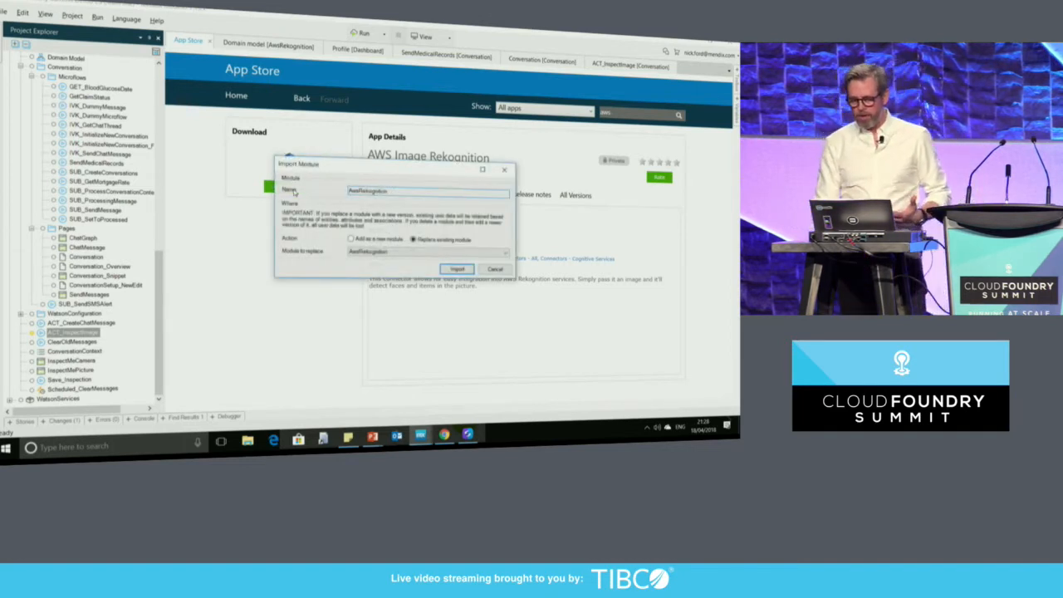
Import the module, accepting the library overwrite and the success message
click(457, 269)
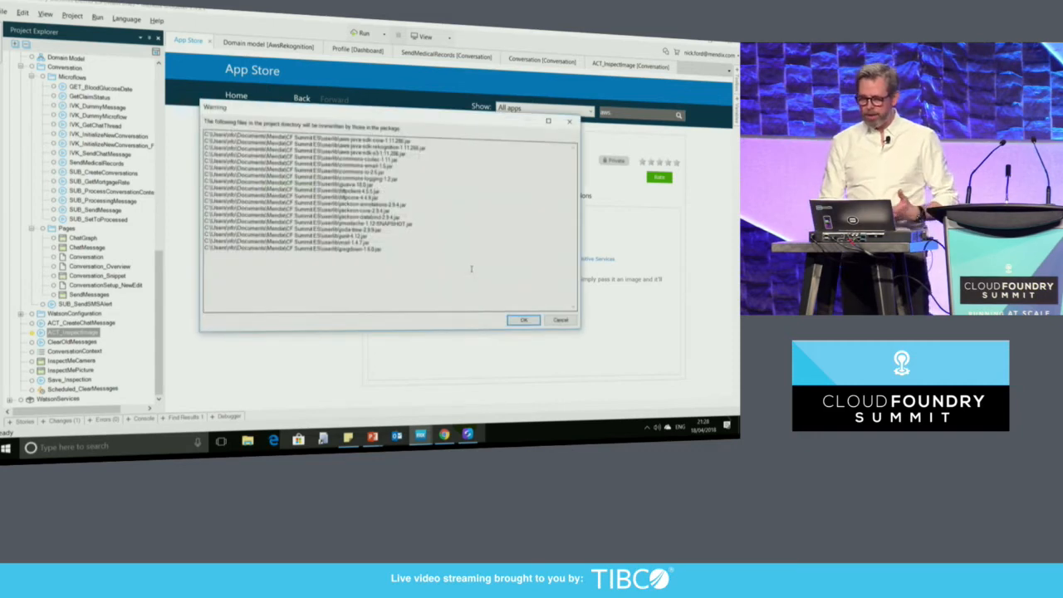
click(524, 319)
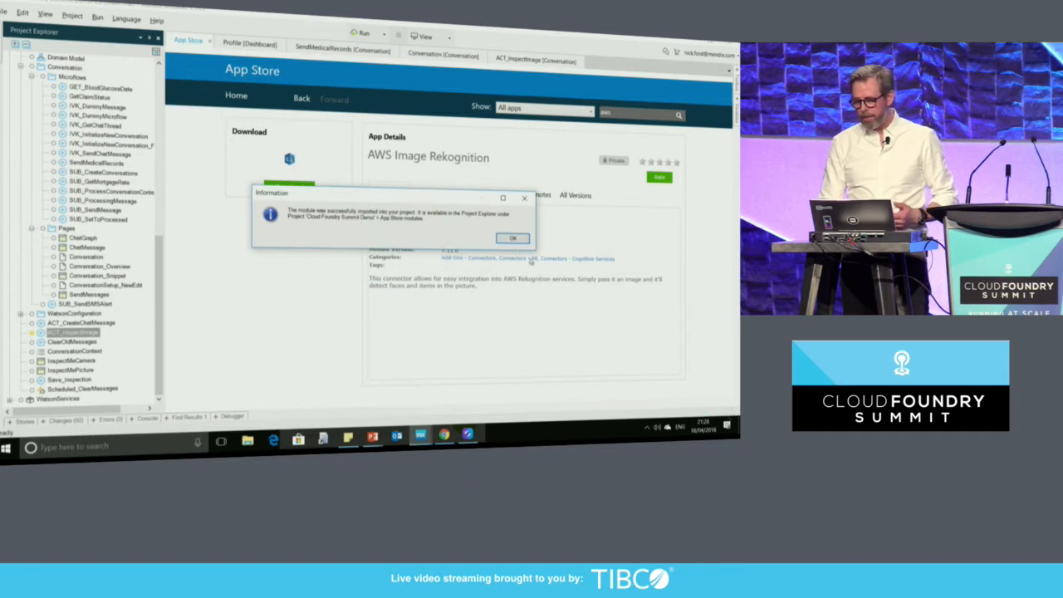
click(511, 237)
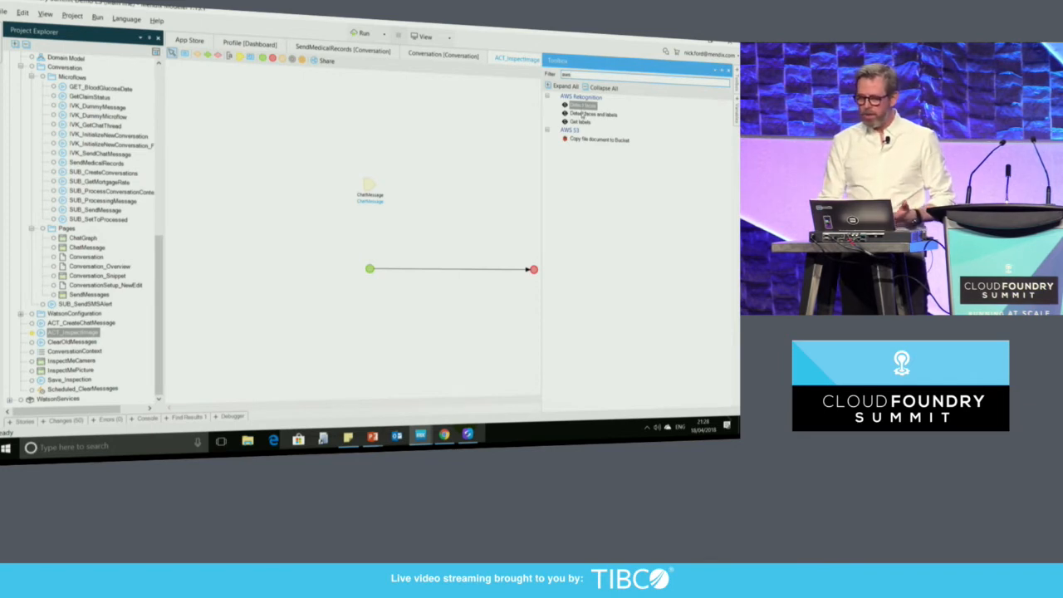
Add a Detect faces and labels activity to ACT_InspectImage and set its Photo argument
click(593, 115)
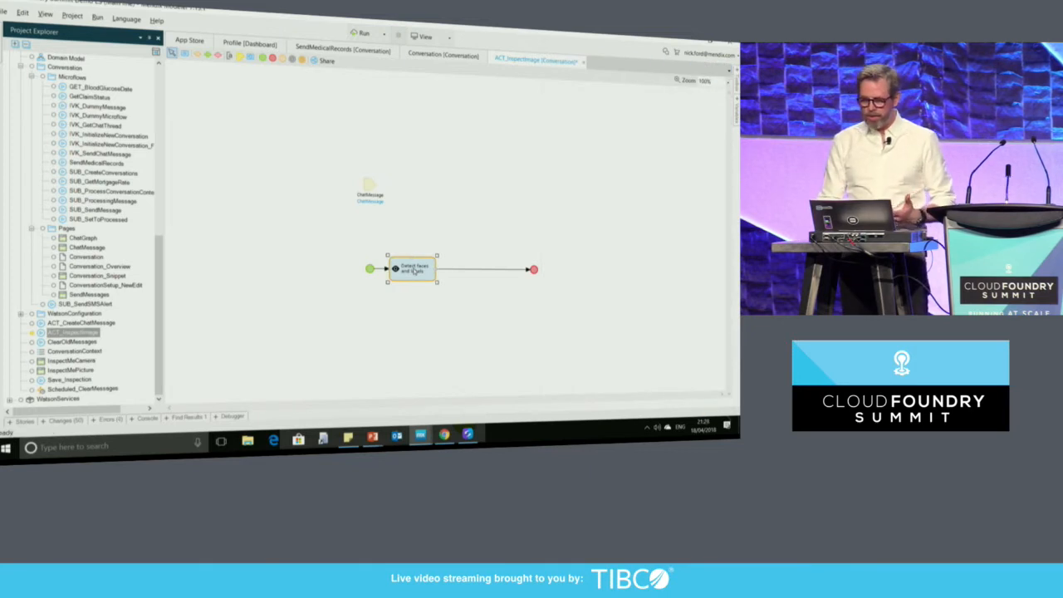
double_click(412, 269)
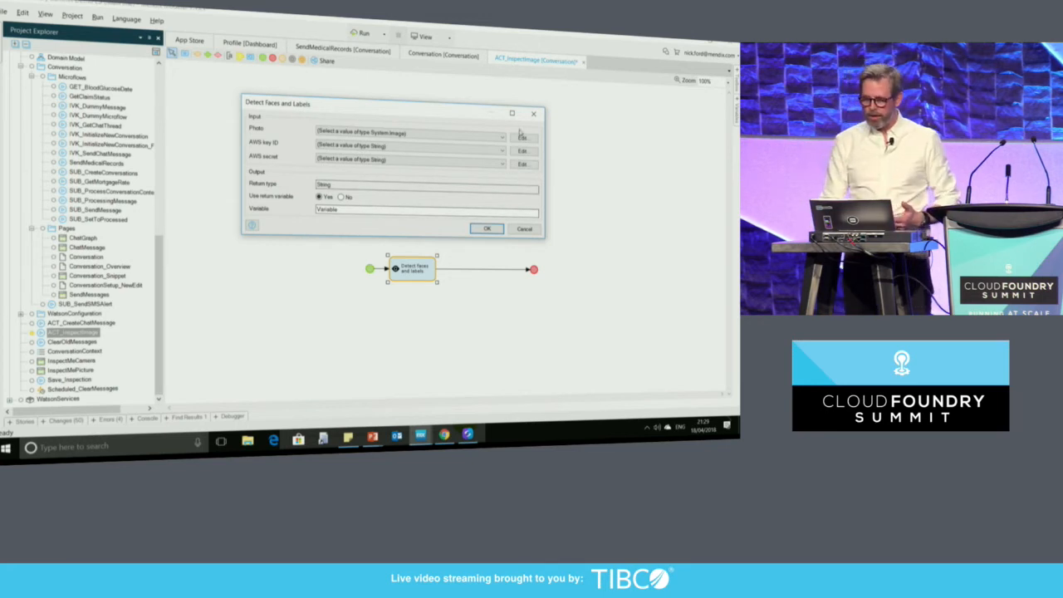
click(524, 135)
text($ChatMessage)
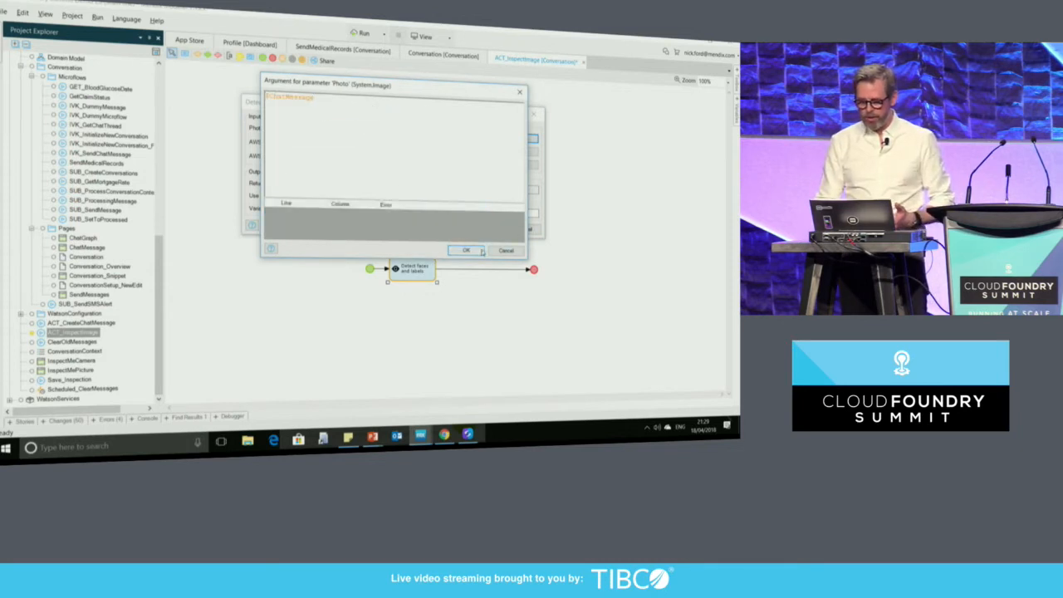
click(466, 249)
text(@aws)
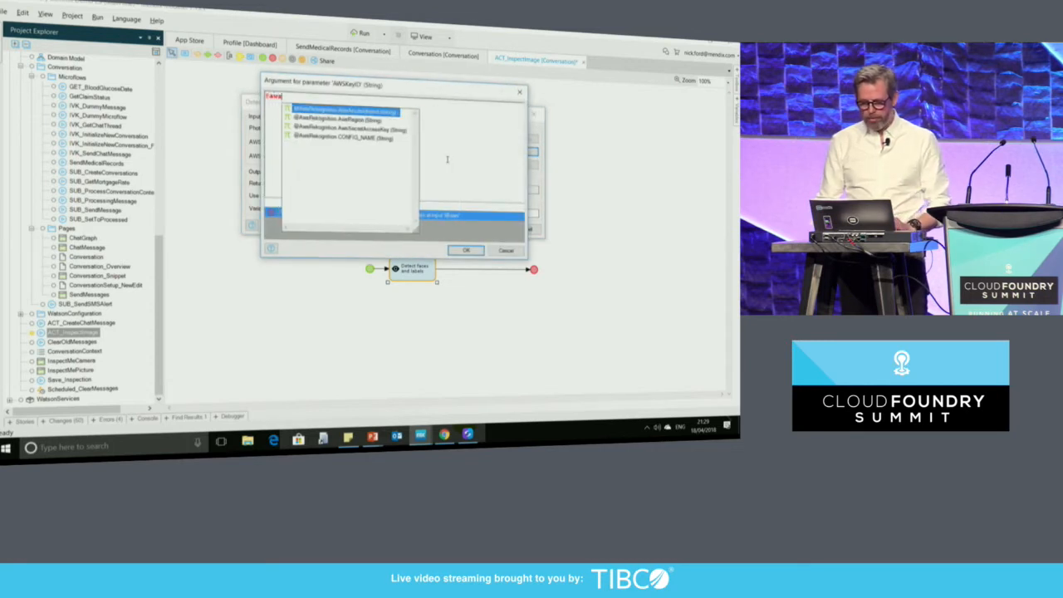
Set the AWS key ID and AWS secret arguments to the access key constants
click(343, 110)
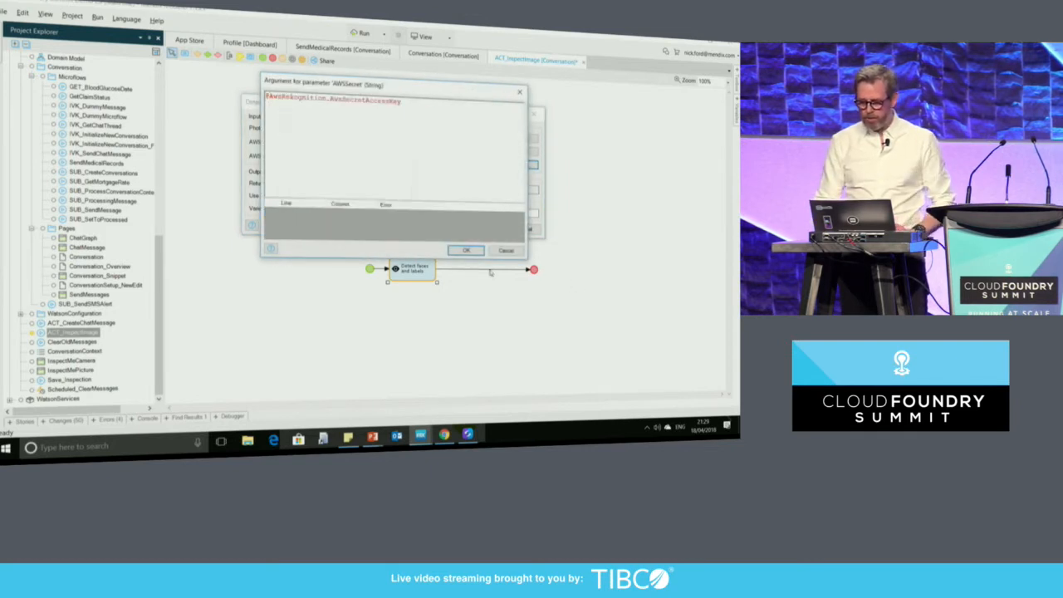
click(465, 249)
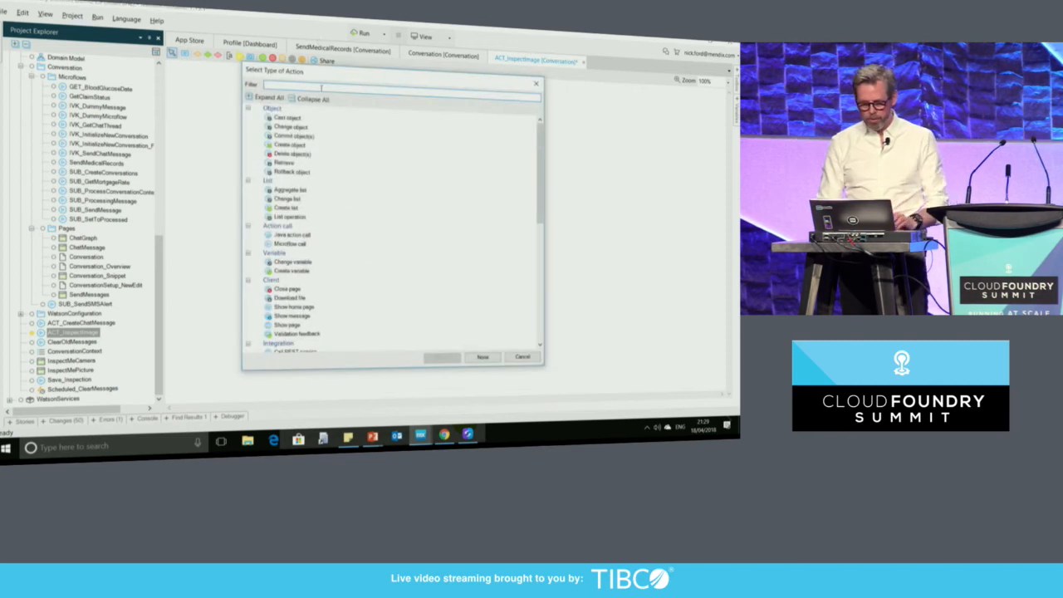
Make the Call Microflow activity invoke Conversation > ACT_CreateChatMessage
text(call)
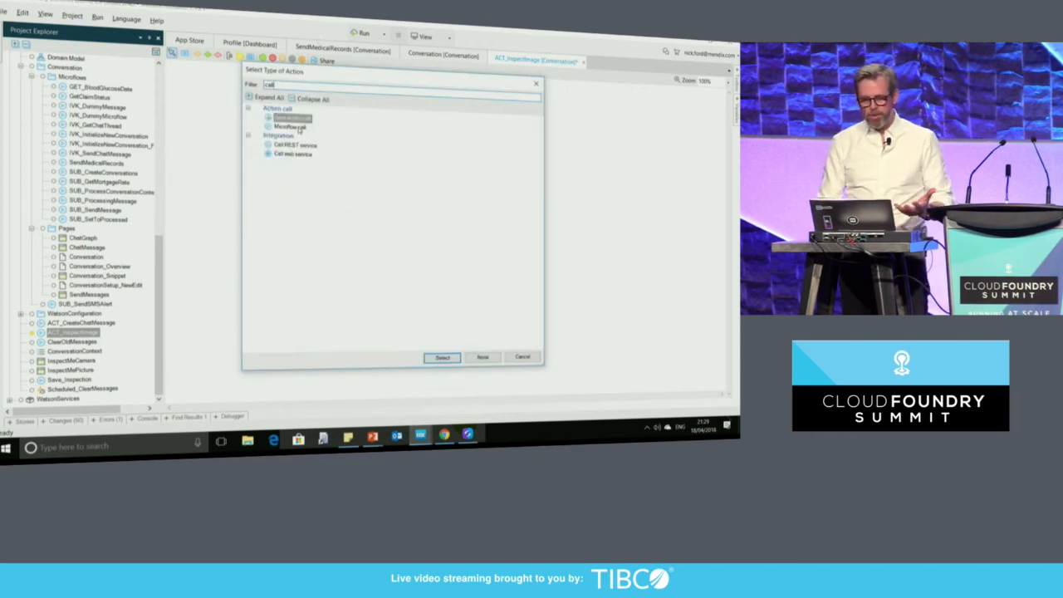
click(442, 355)
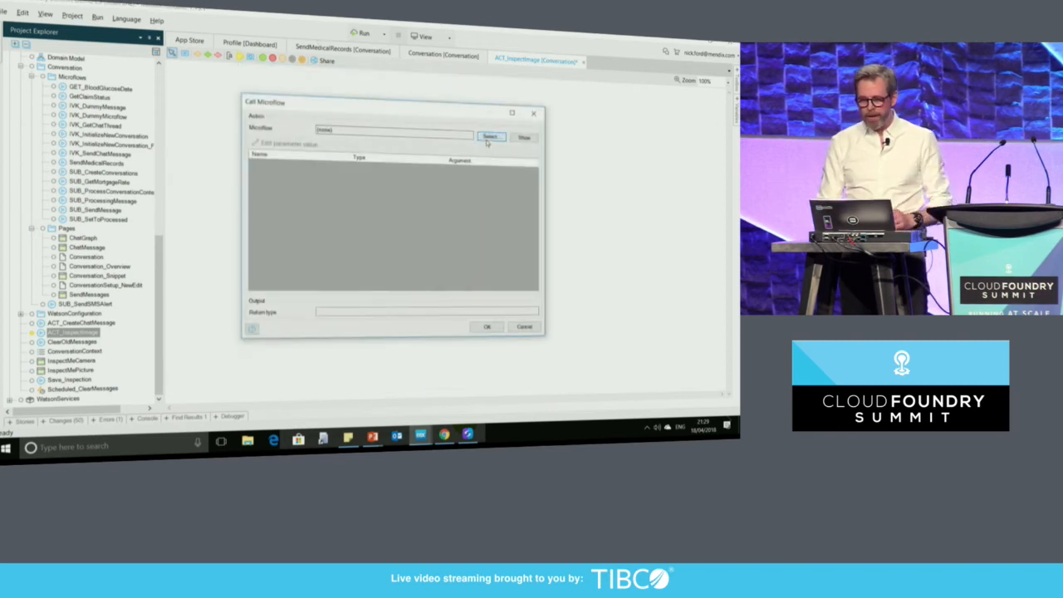
click(490, 136)
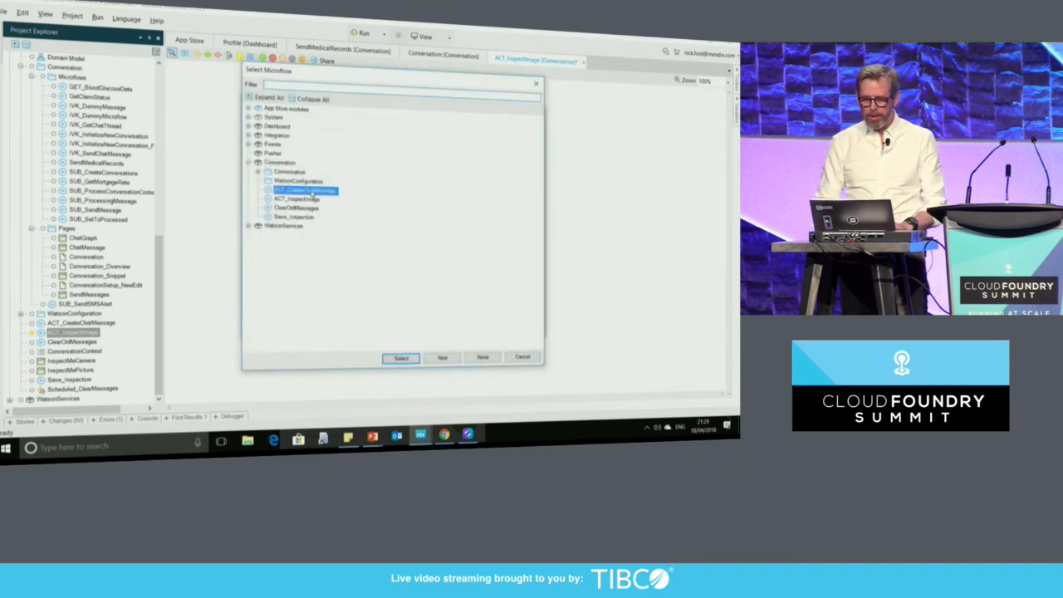
click(402, 359)
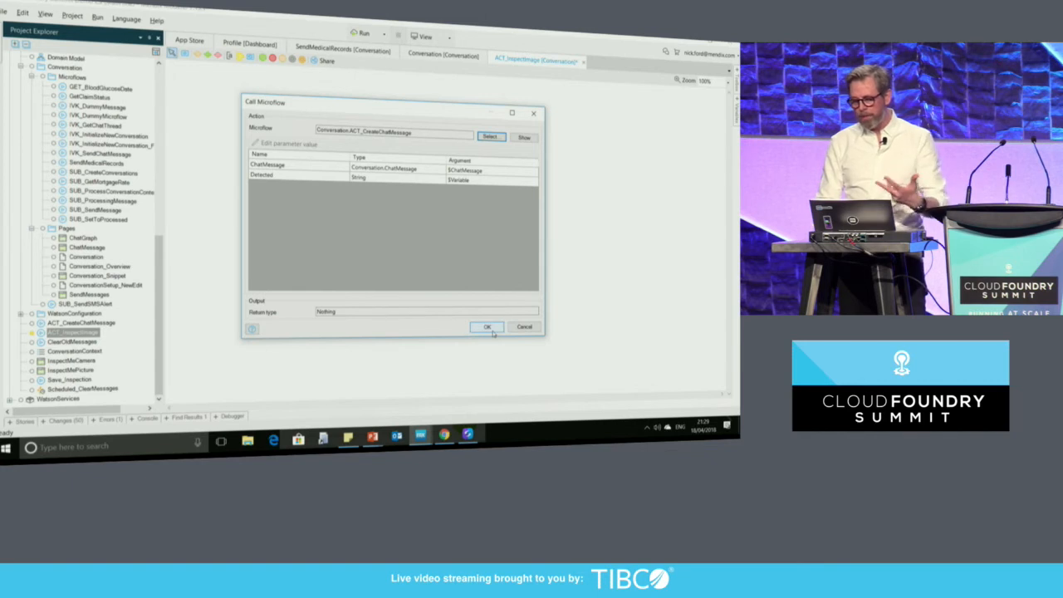
click(488, 325)
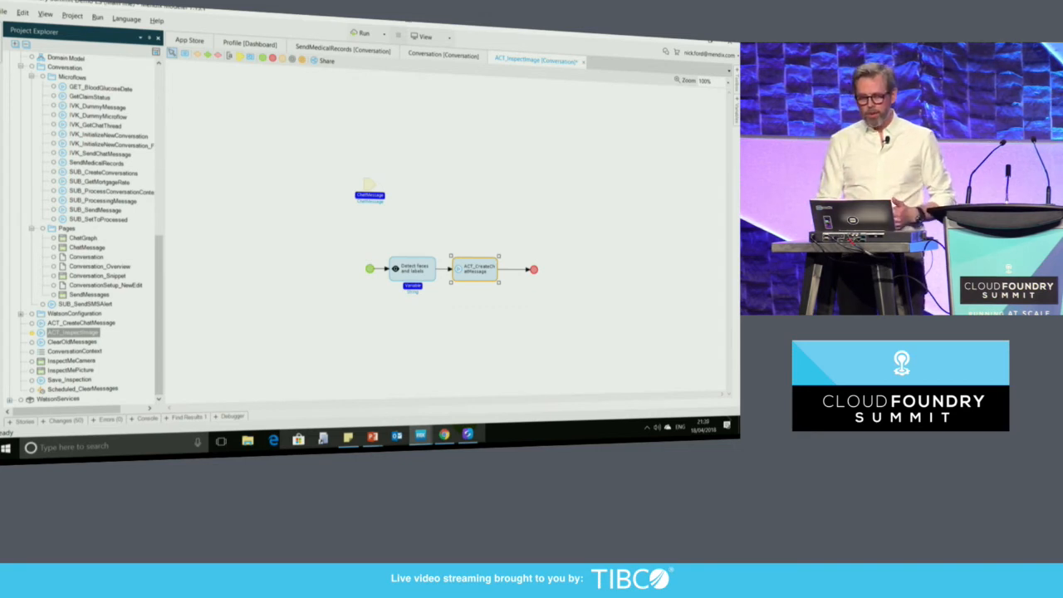
Run the app, saving changes and accepting the cloud security warning to start the commit
click(362, 33)
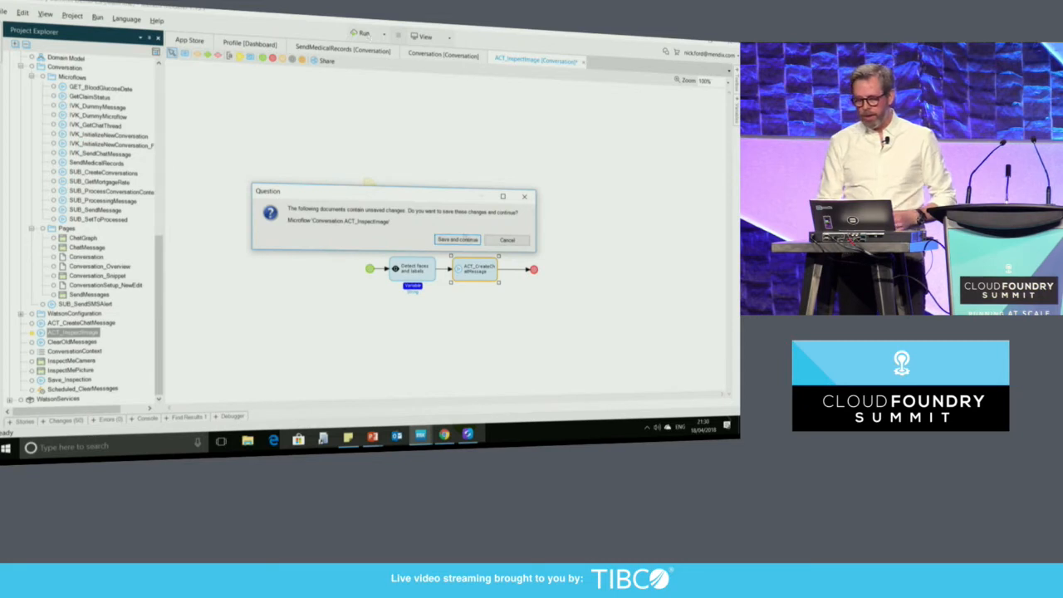
click(455, 239)
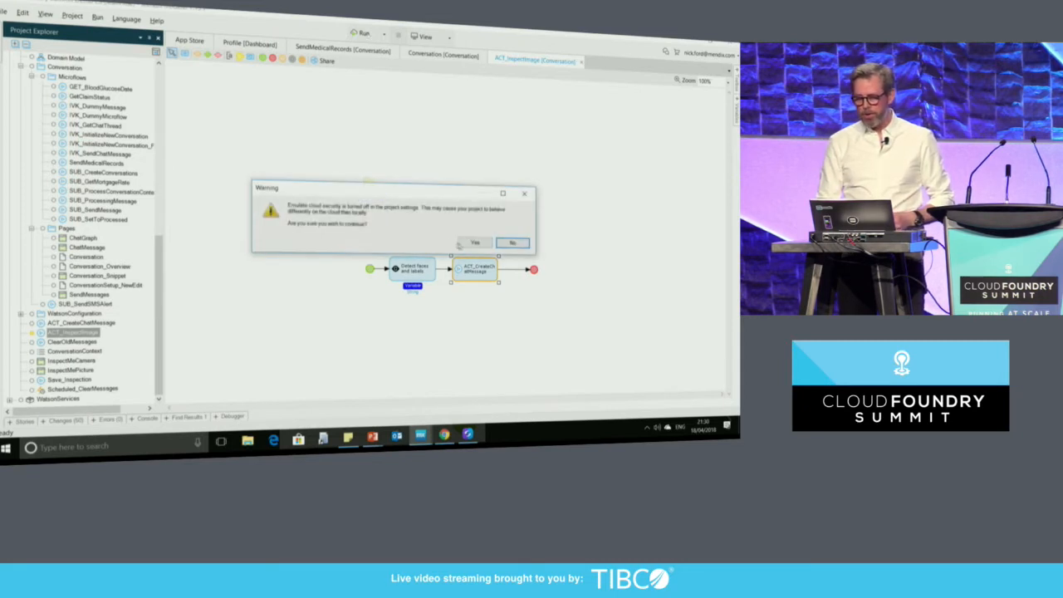
click(475, 243)
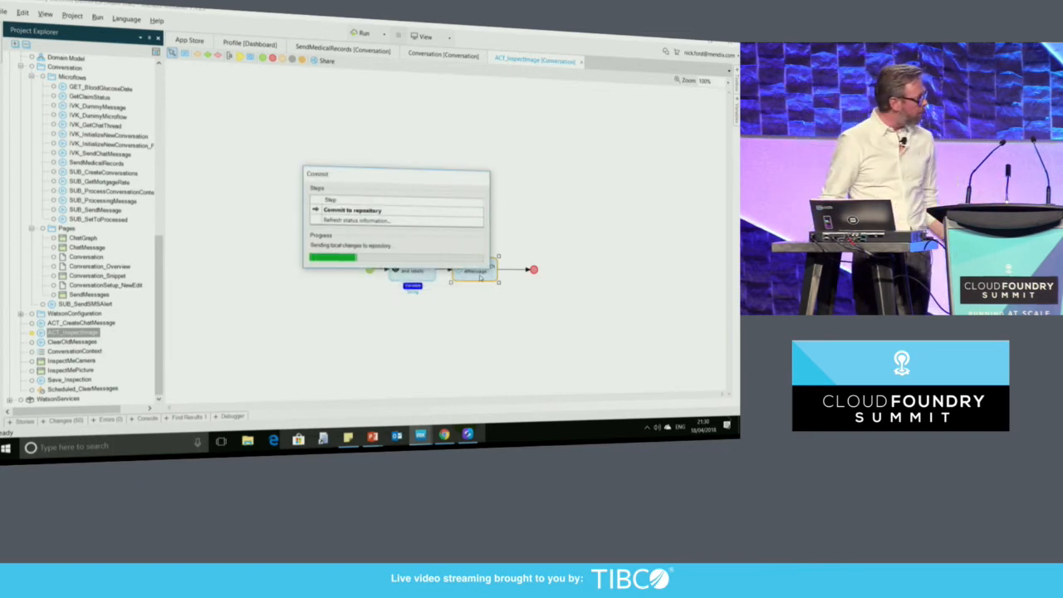
mouse_move(372, 439)
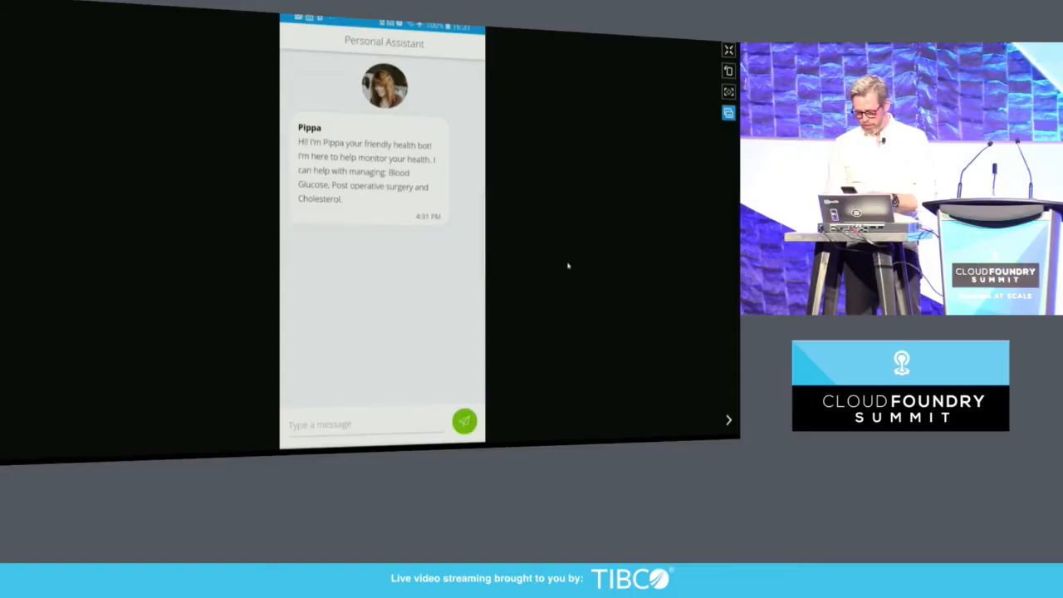
Send 'Inspect' to the bot and confirm with a Yes reply
click(366, 426)
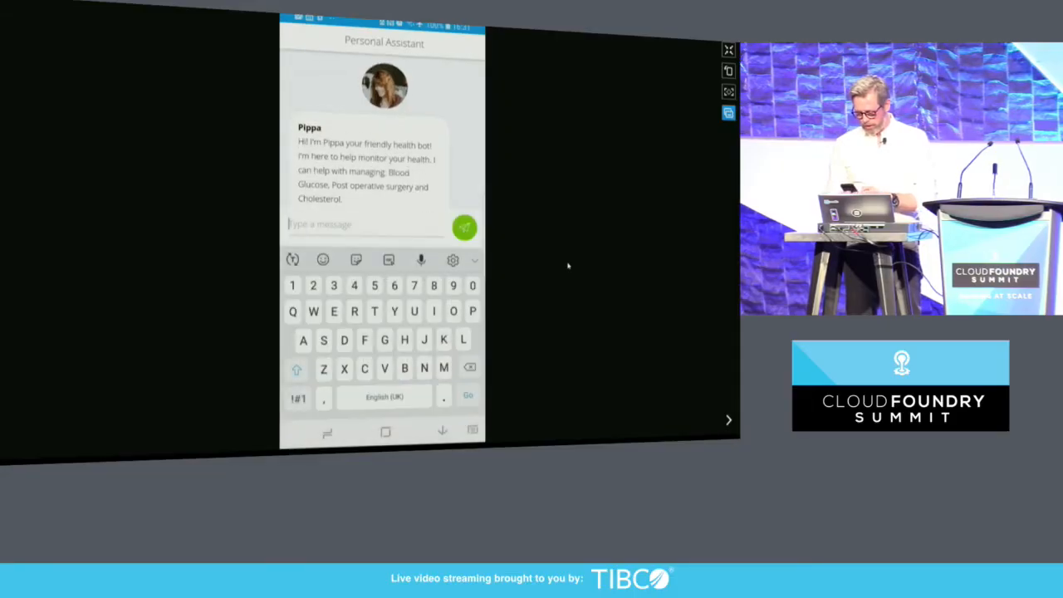
text(Insp)
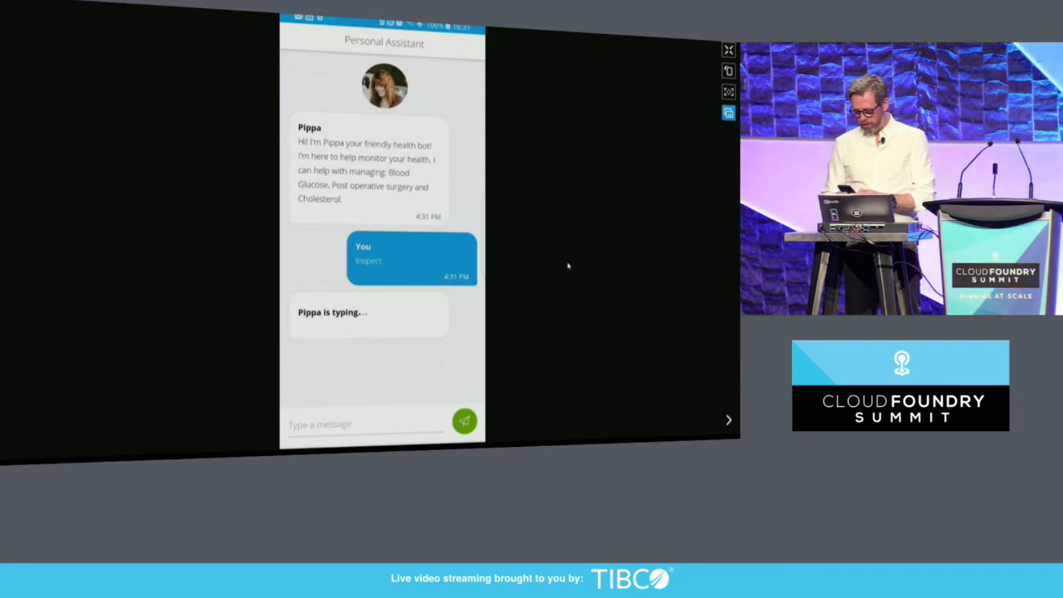
click(366, 425)
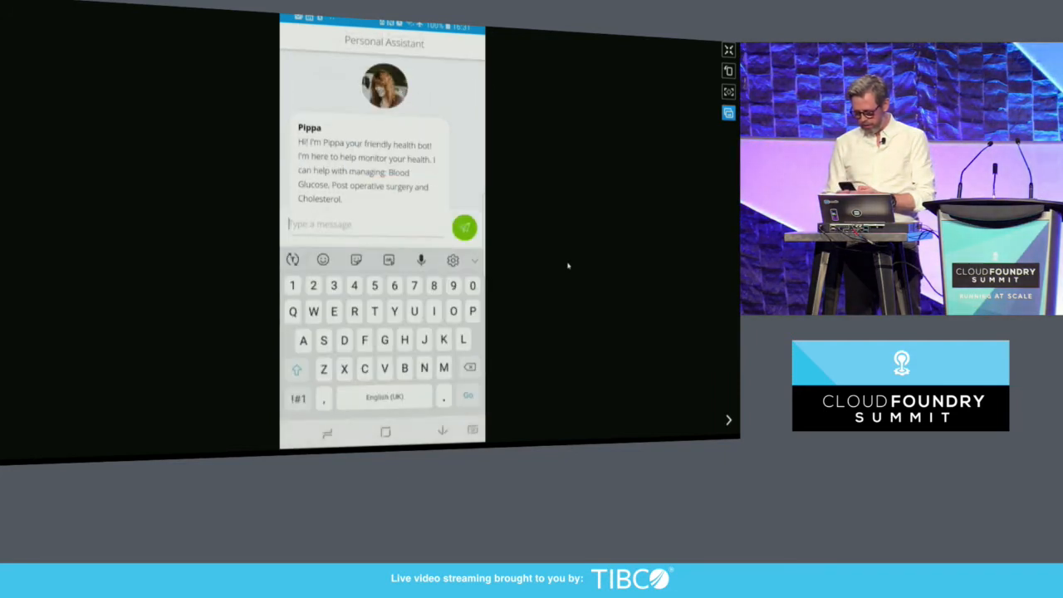
click(466, 228)
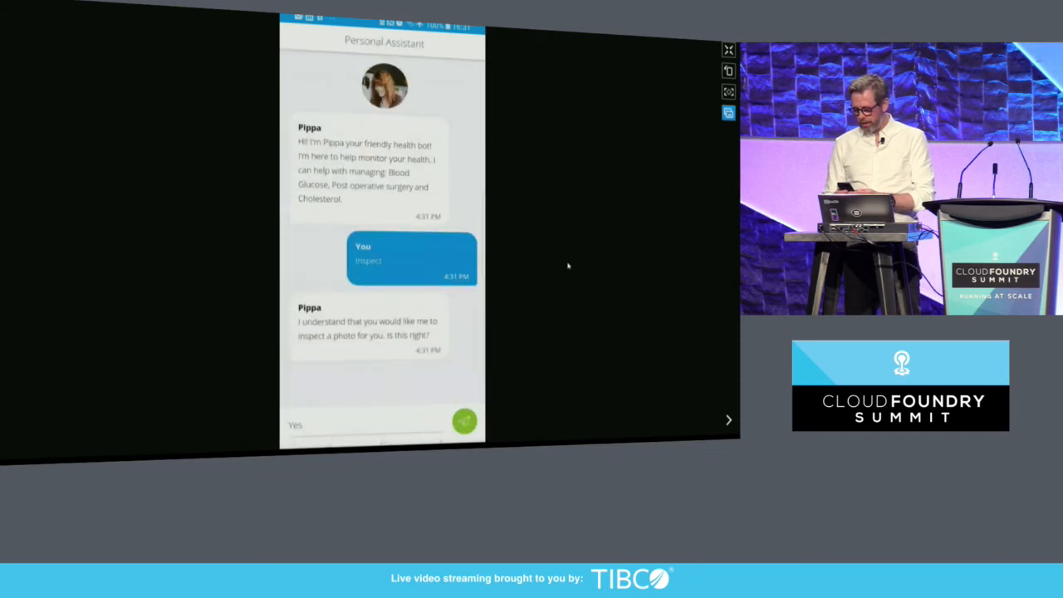
click(464, 422)
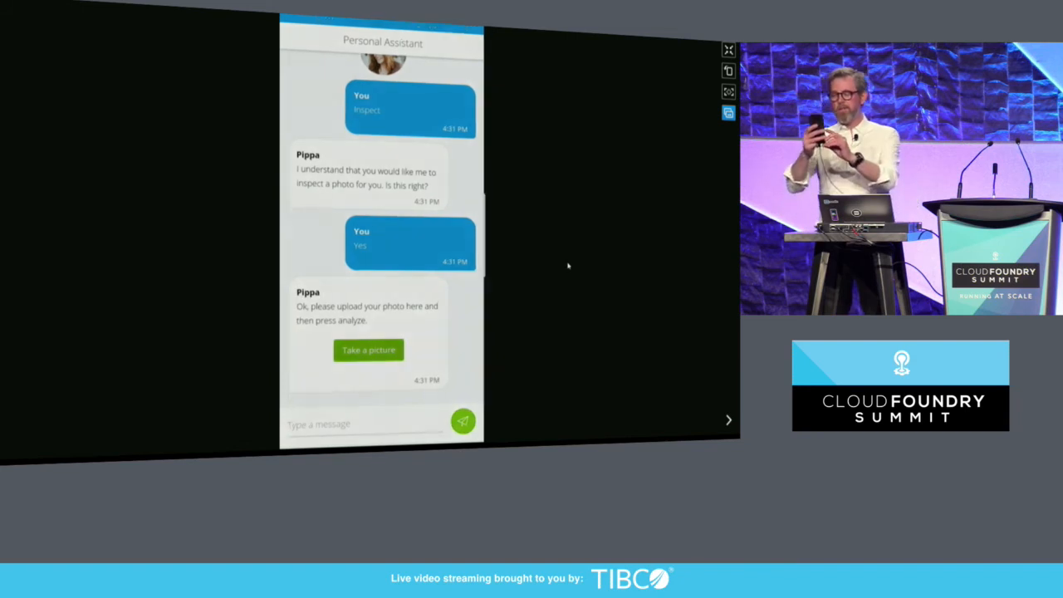
Capture a picture of the presenter to upload
click(369, 348)
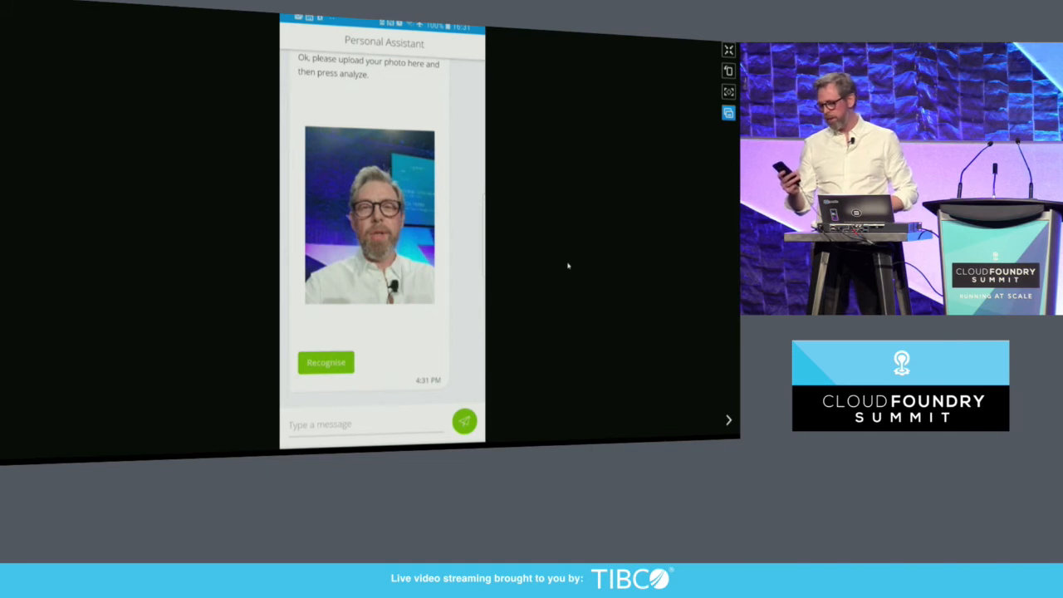
Recognize the photo and scroll through the returned labels, age range and face details
click(326, 362)
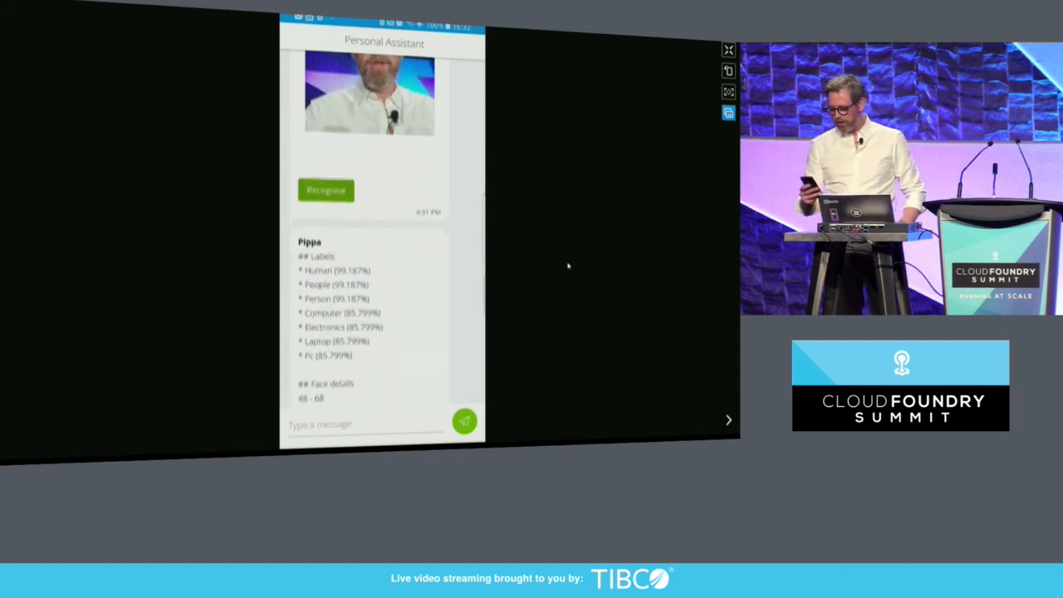
scroll(down, 3)
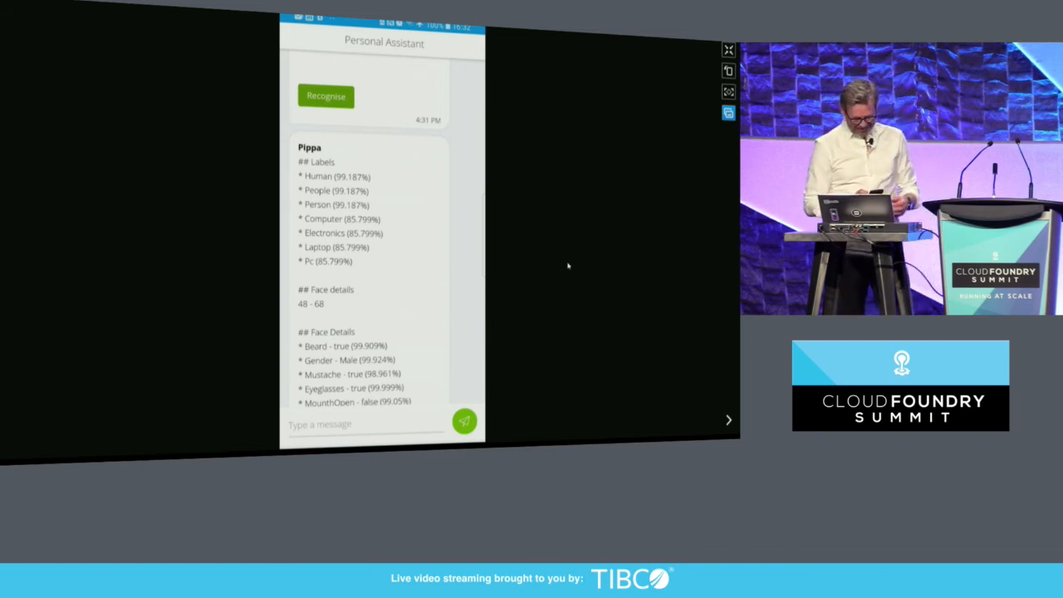
scroll(down, 3)
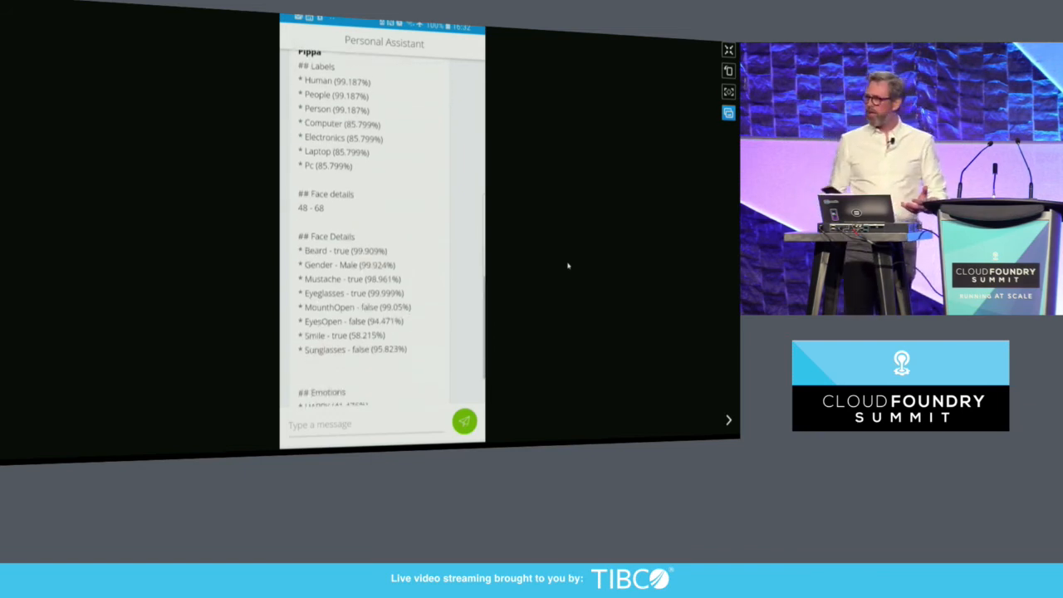